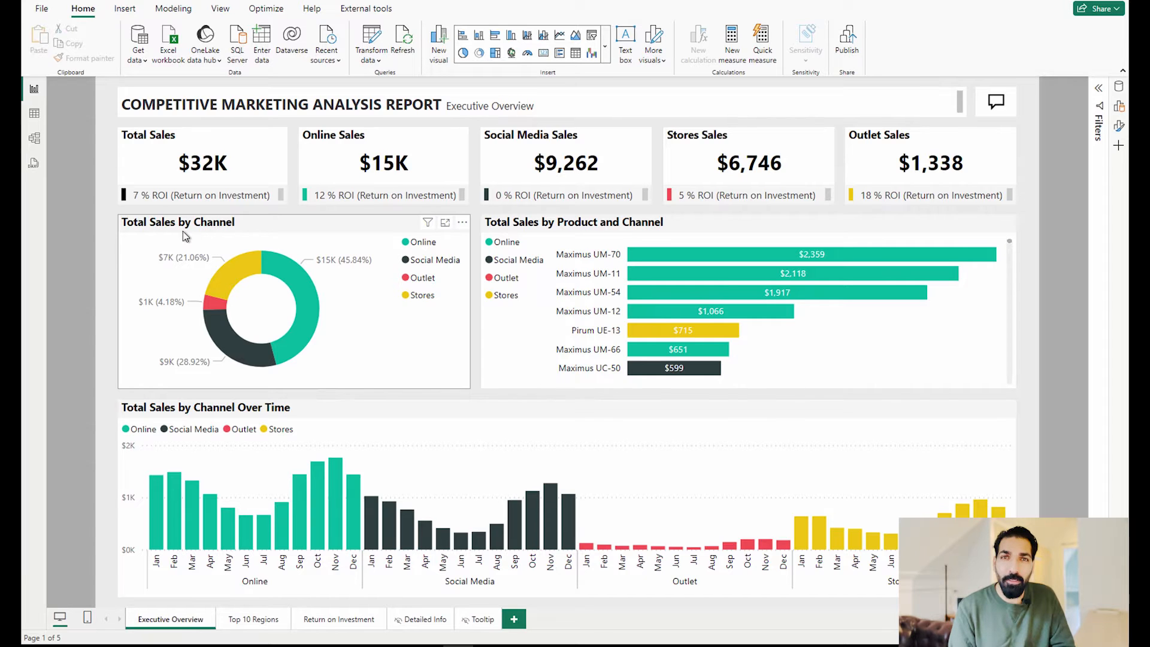
mouse_move(652, 261)
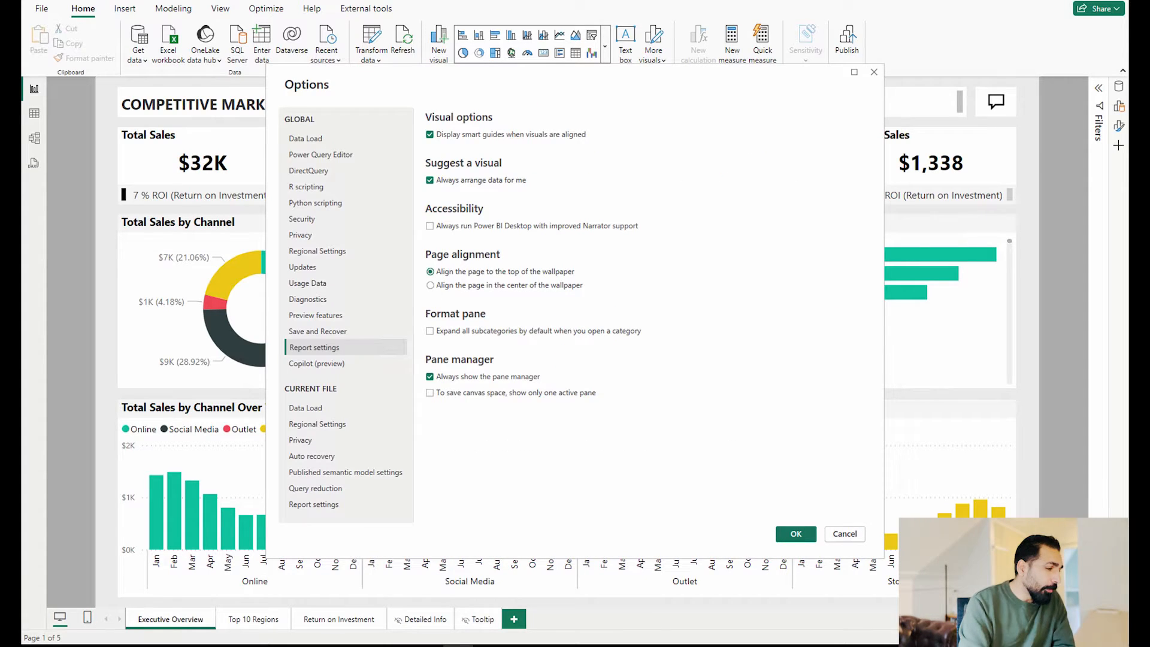
mouse_move(350, 337)
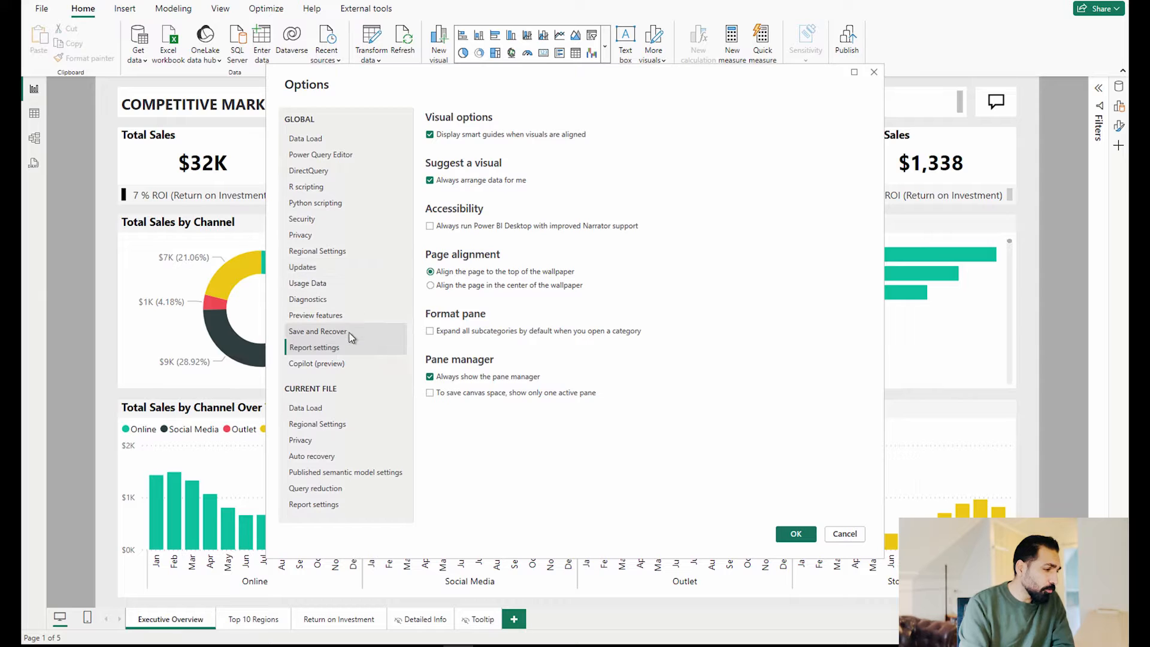
Step: Verify Auto-create mobile layout is checked under Preview features and close Options with OK
click(315, 315)
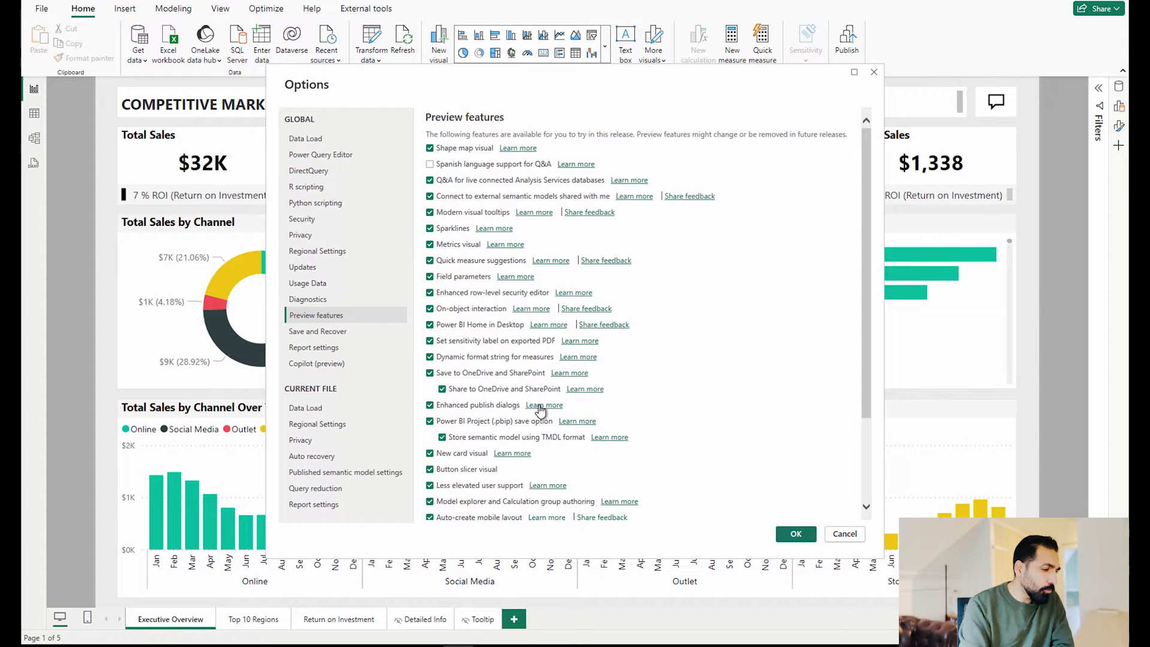
scroll(down, 3)
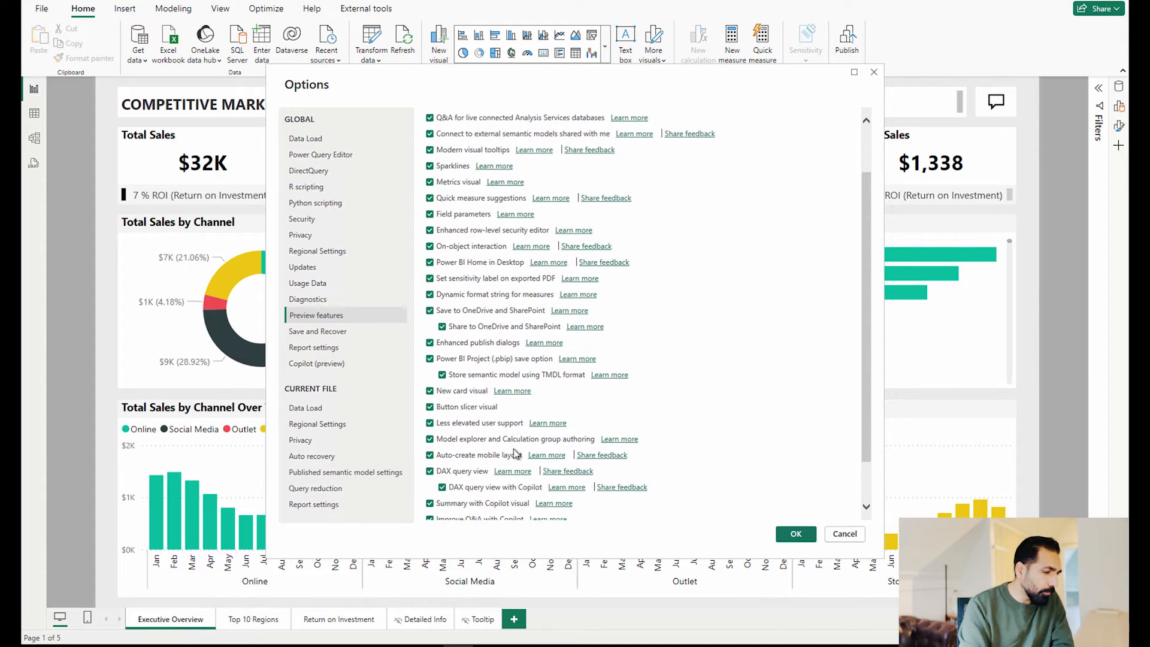
scroll(down, 3)
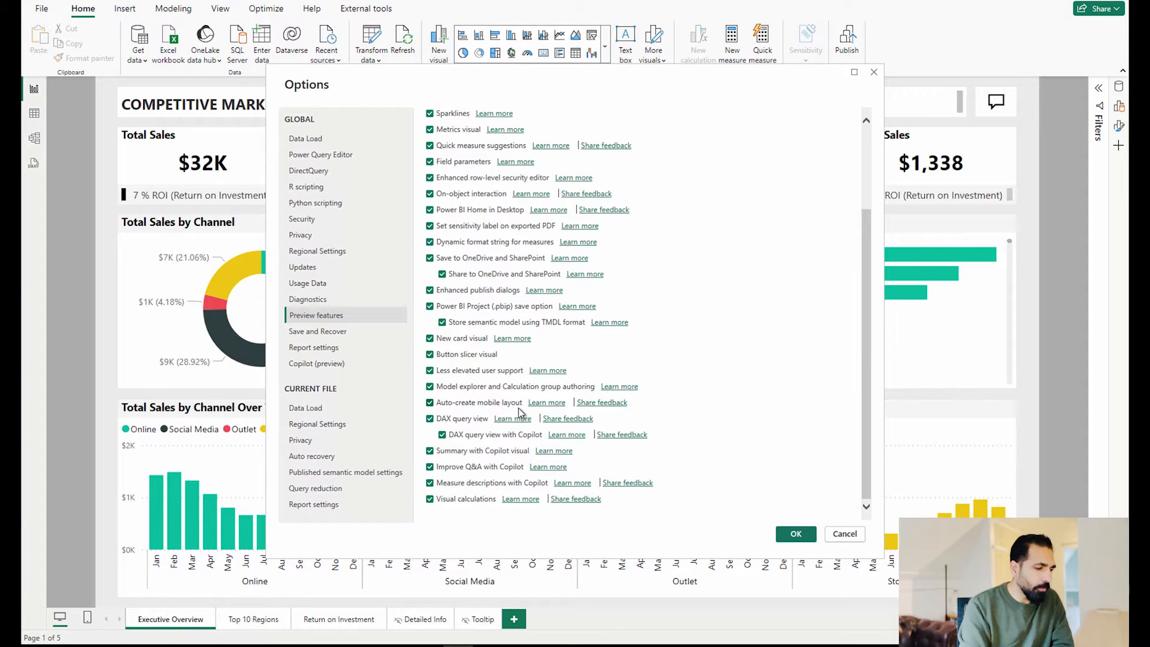
mouse_move(810, 538)
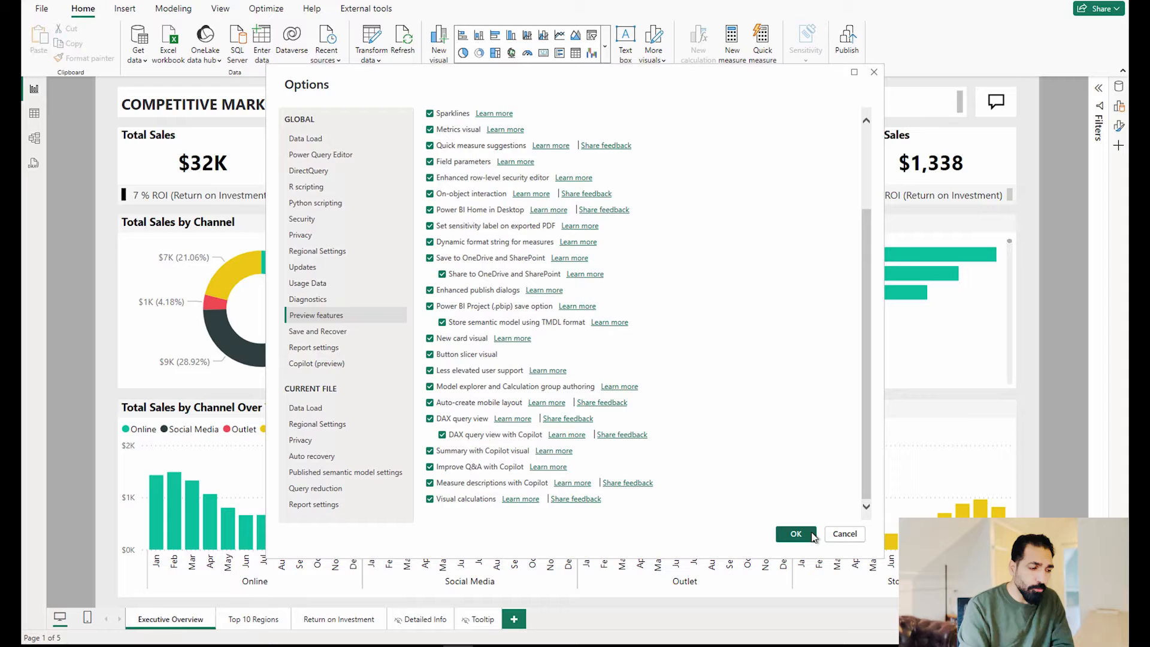
click(795, 534)
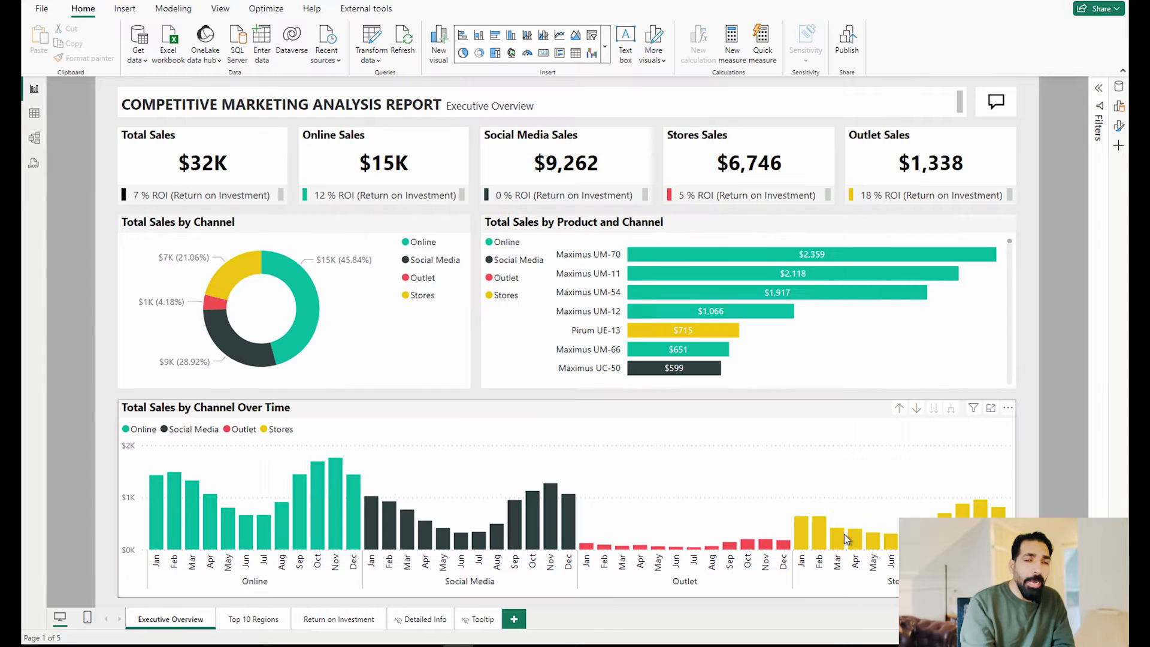
mouse_move(837, 546)
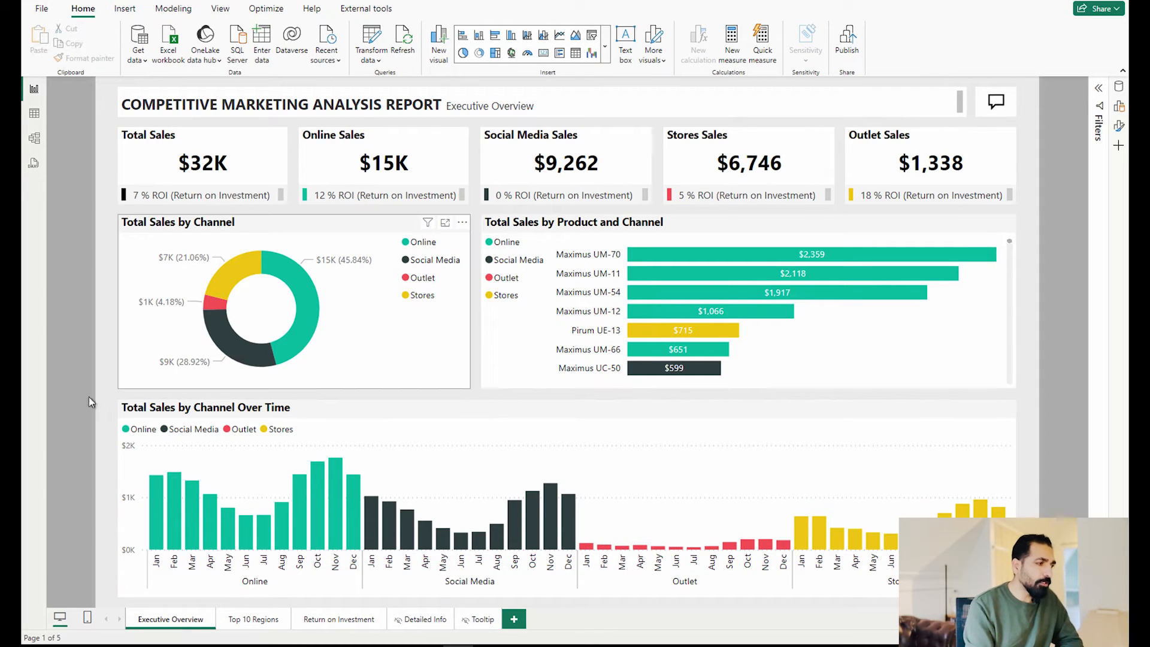
mouse_move(82, 397)
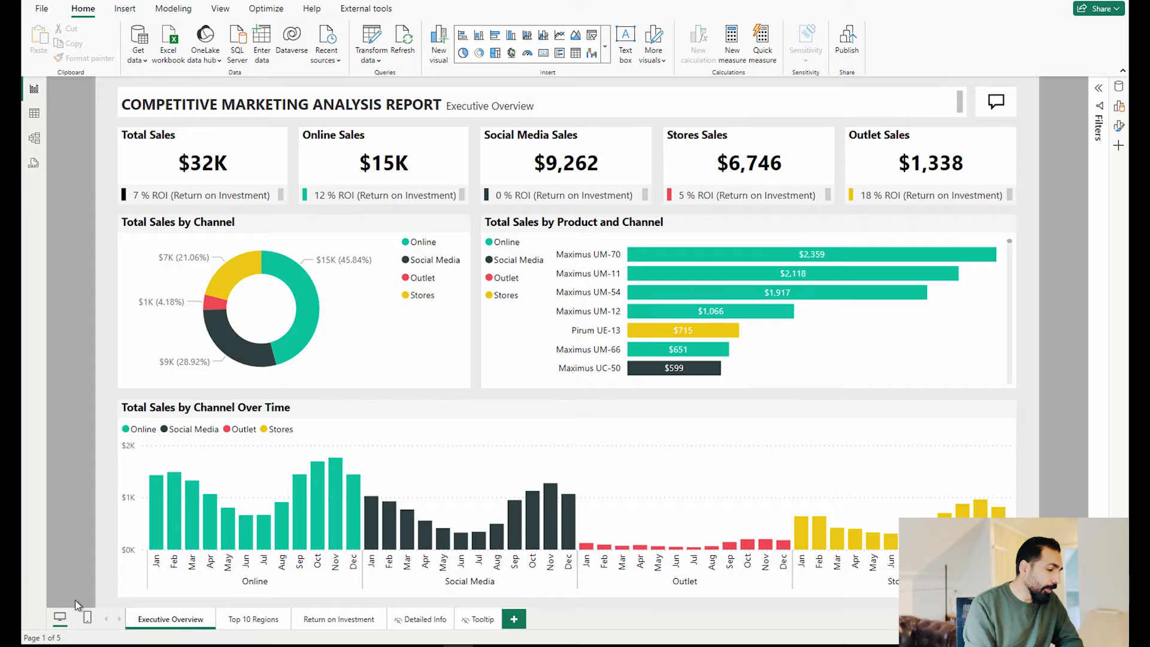
mouse_move(87, 620)
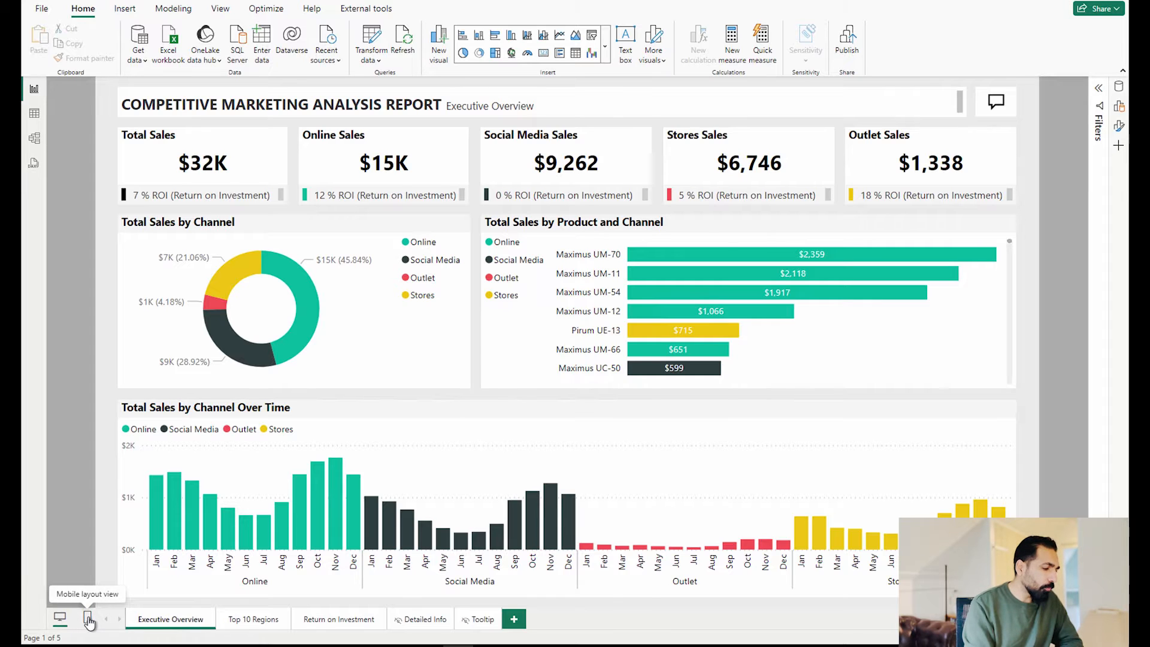
Step: Switch the Executive Overview page to its empty mobile layout view
click(83, 618)
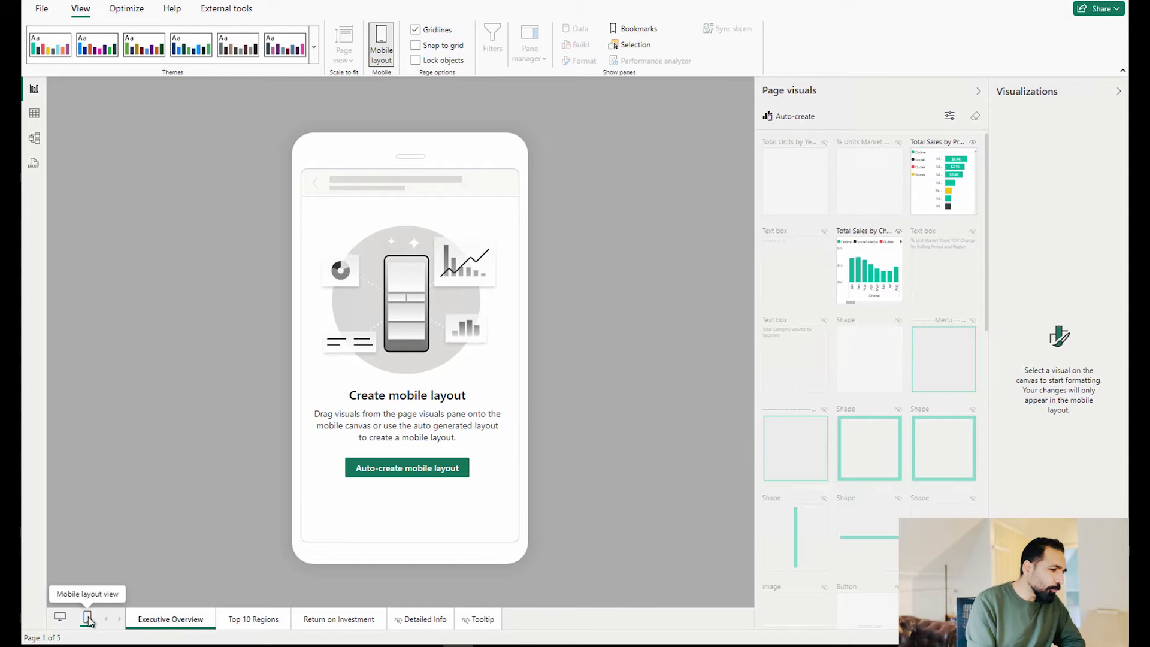
mouse_move(375, 507)
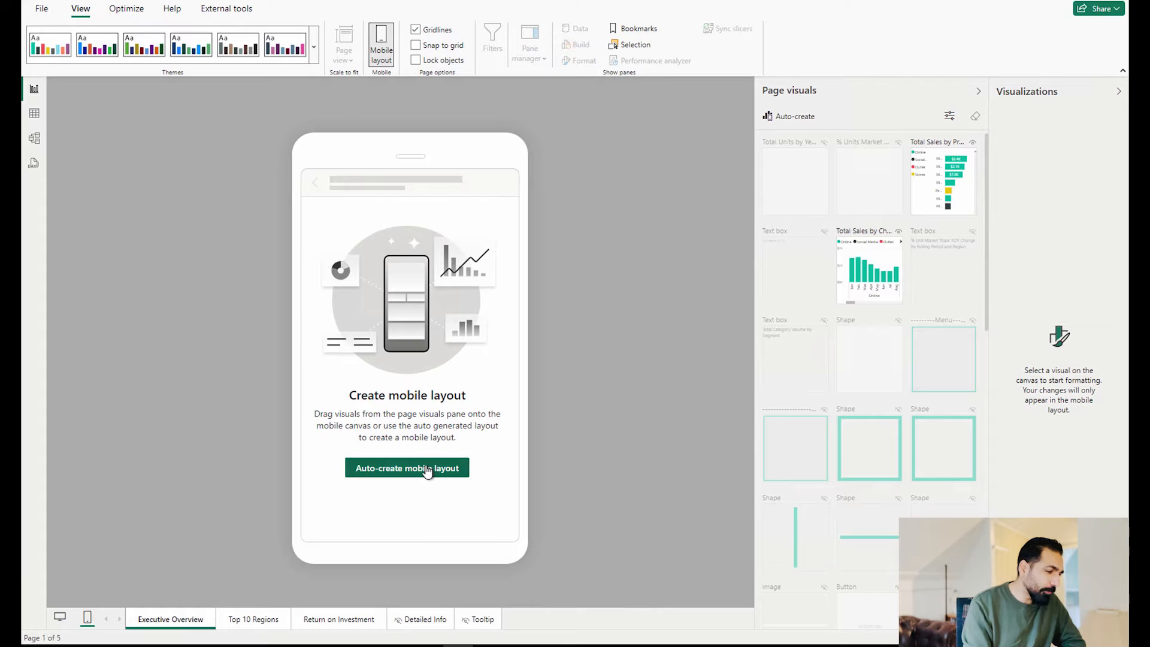
Step: Auto-create the Executive Overview mobile layout, then regenerate it and confirm Replace
click(406, 468)
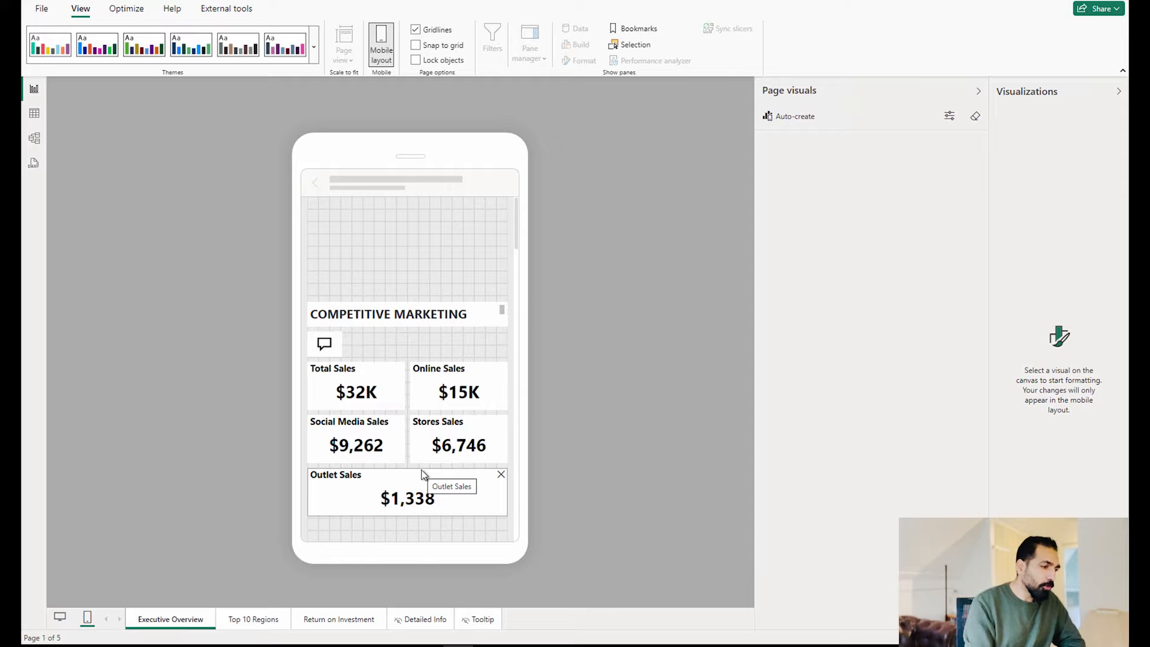
scroll(down, 3)
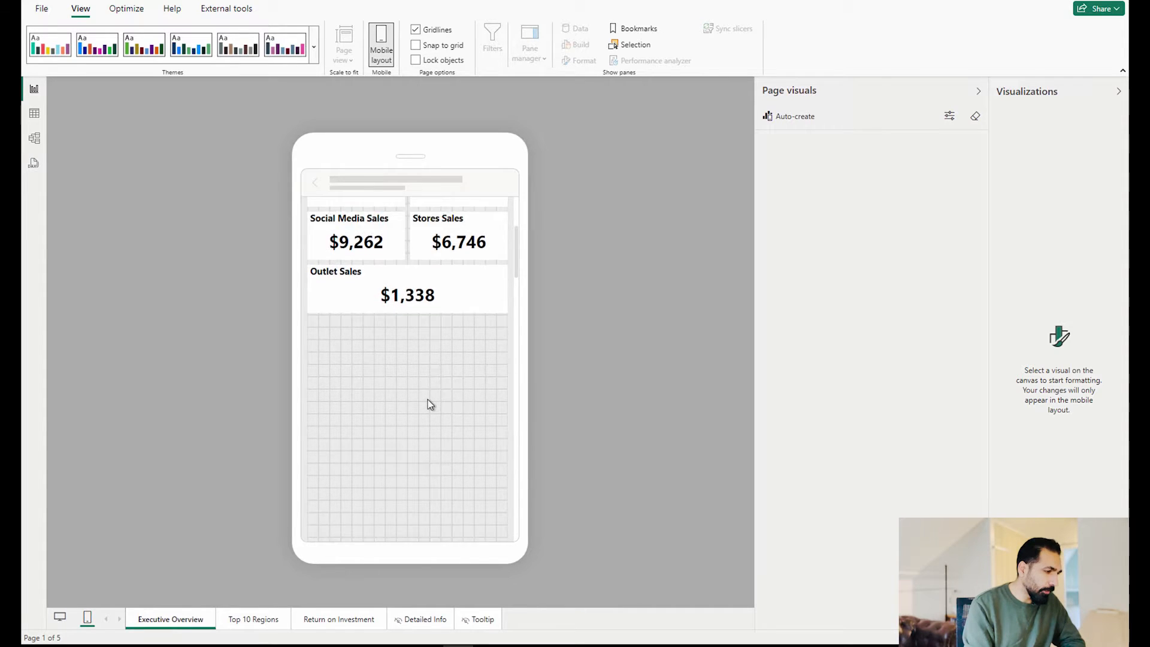
scroll(down, 3)
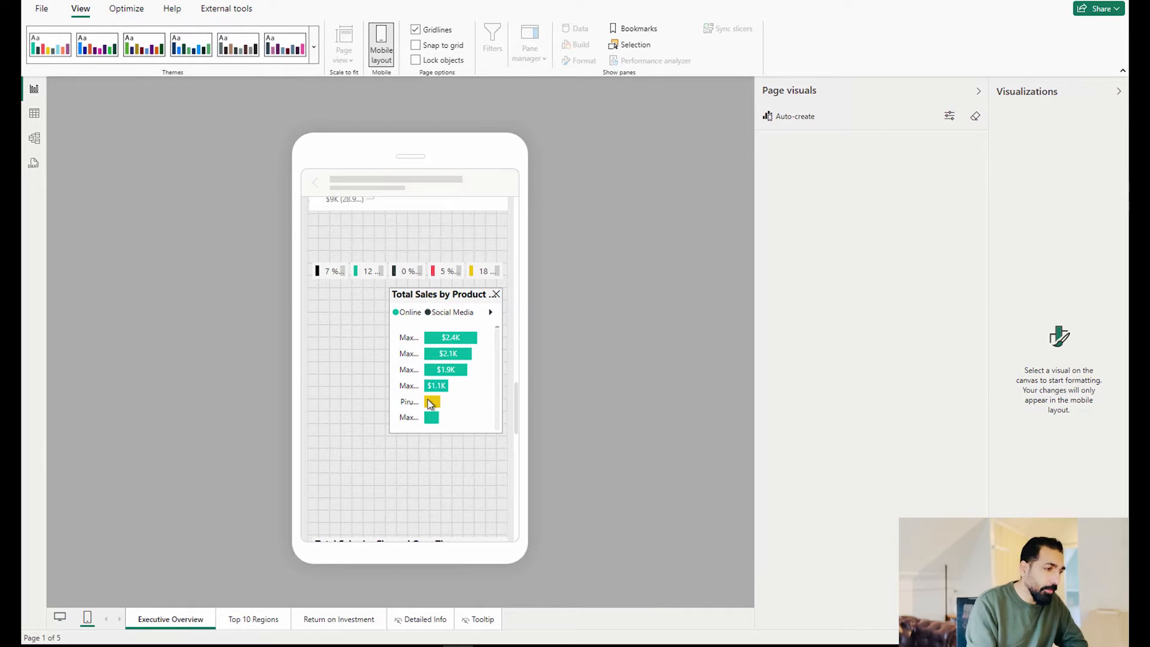
click(794, 116)
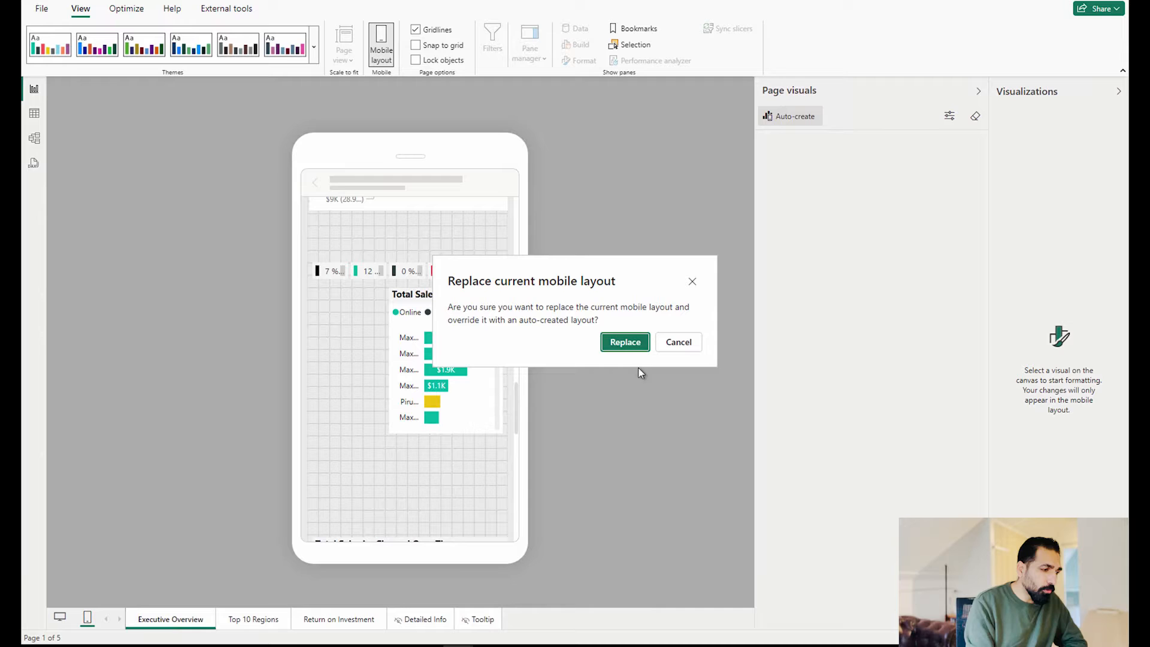
click(624, 342)
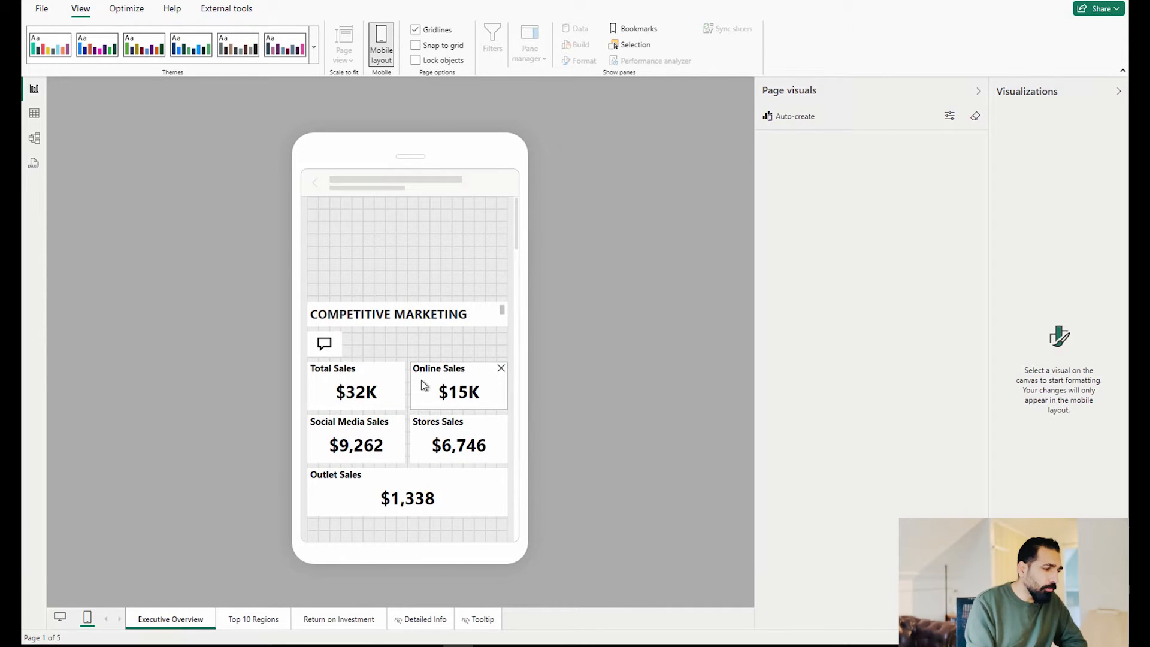
Step: Show the full 'ANALYSIS REPORT Executive Overview' title and move it to the top
click(387, 314)
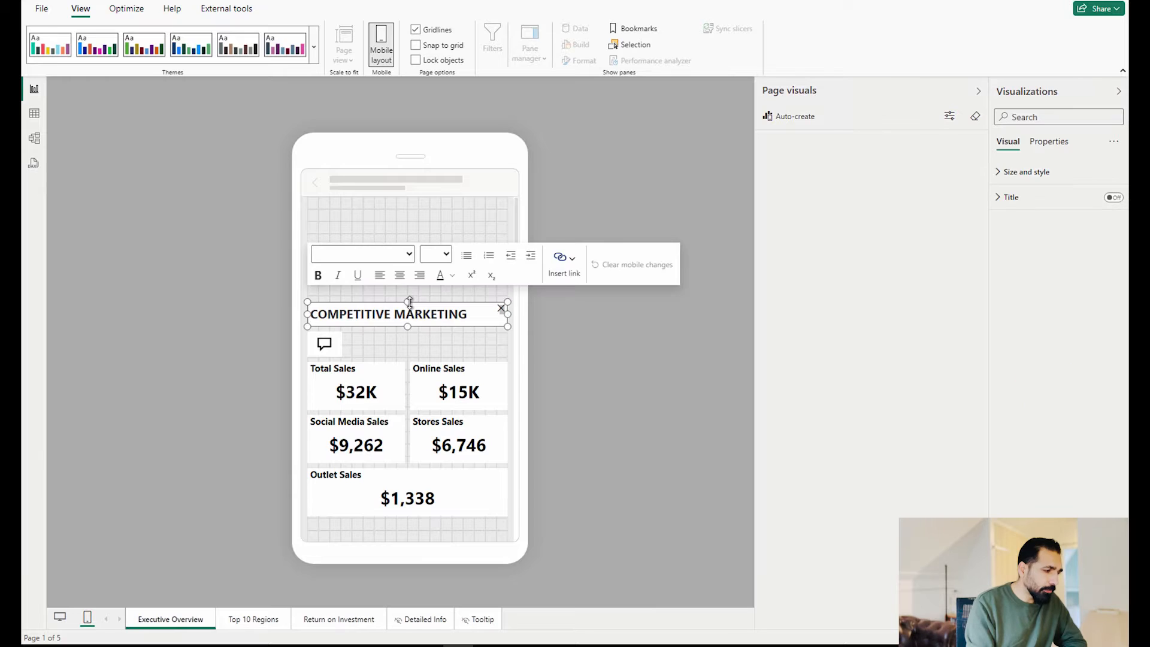
text(ANALYSIS REPORT Executive Overview)
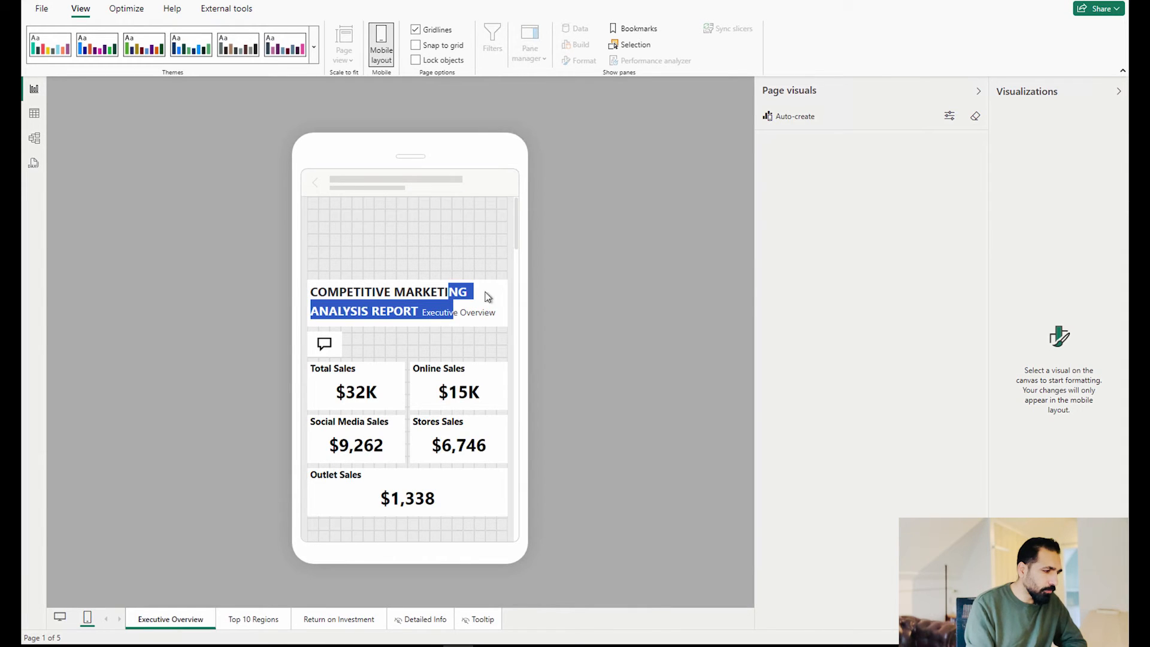
click(406, 301)
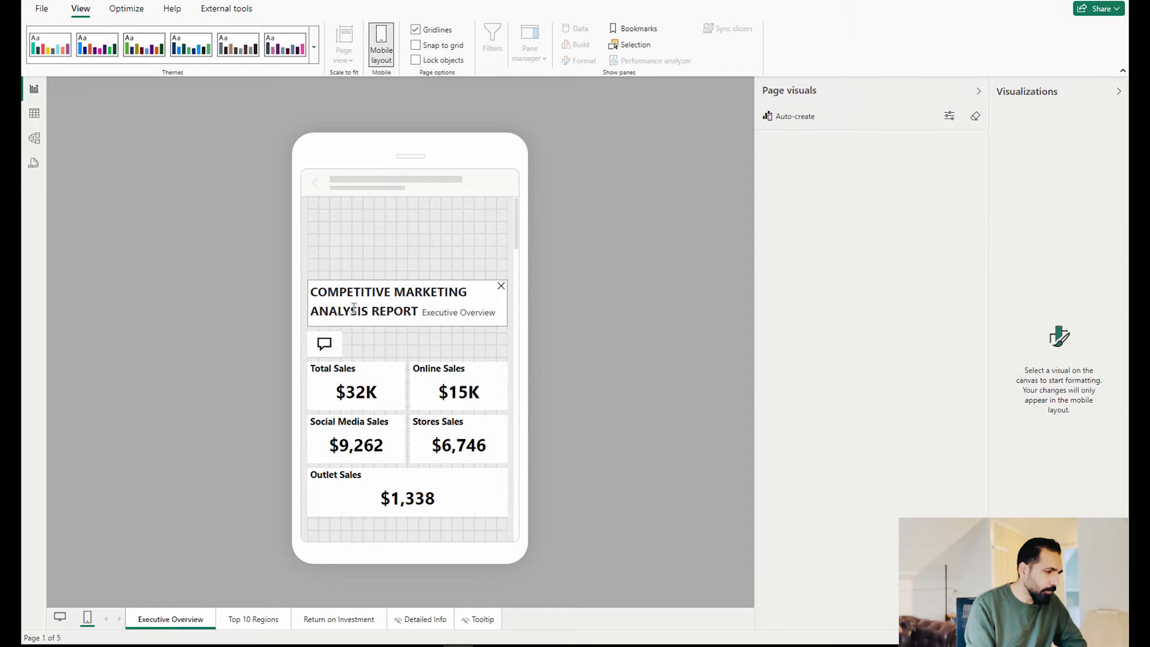
click(355, 310)
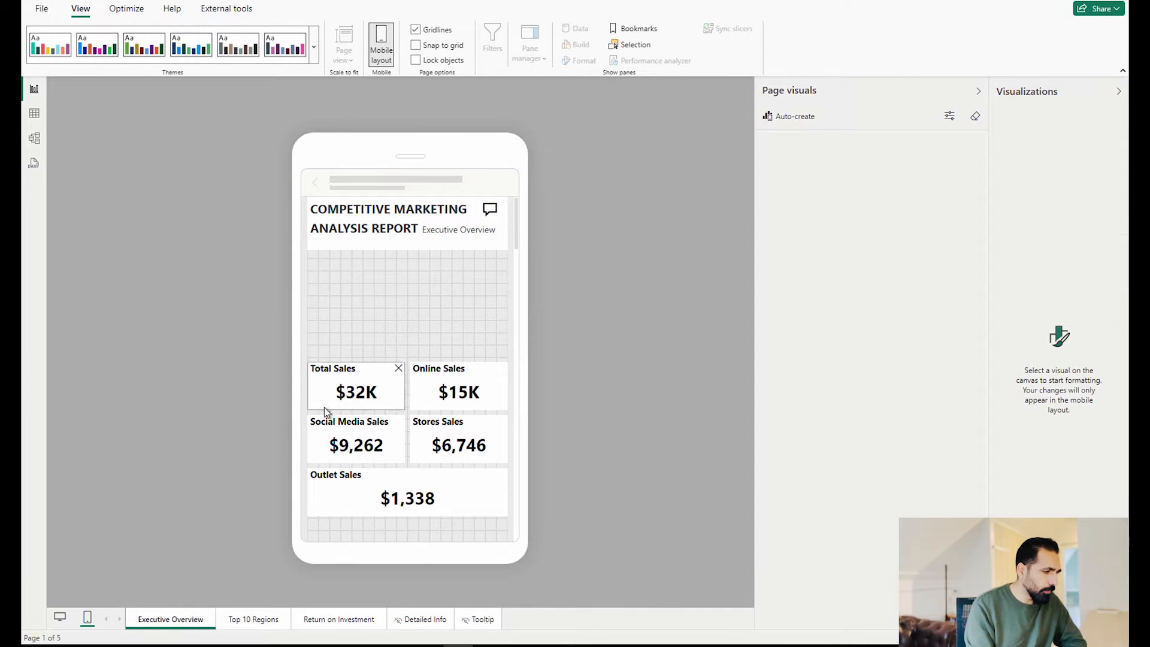
click(355, 391)
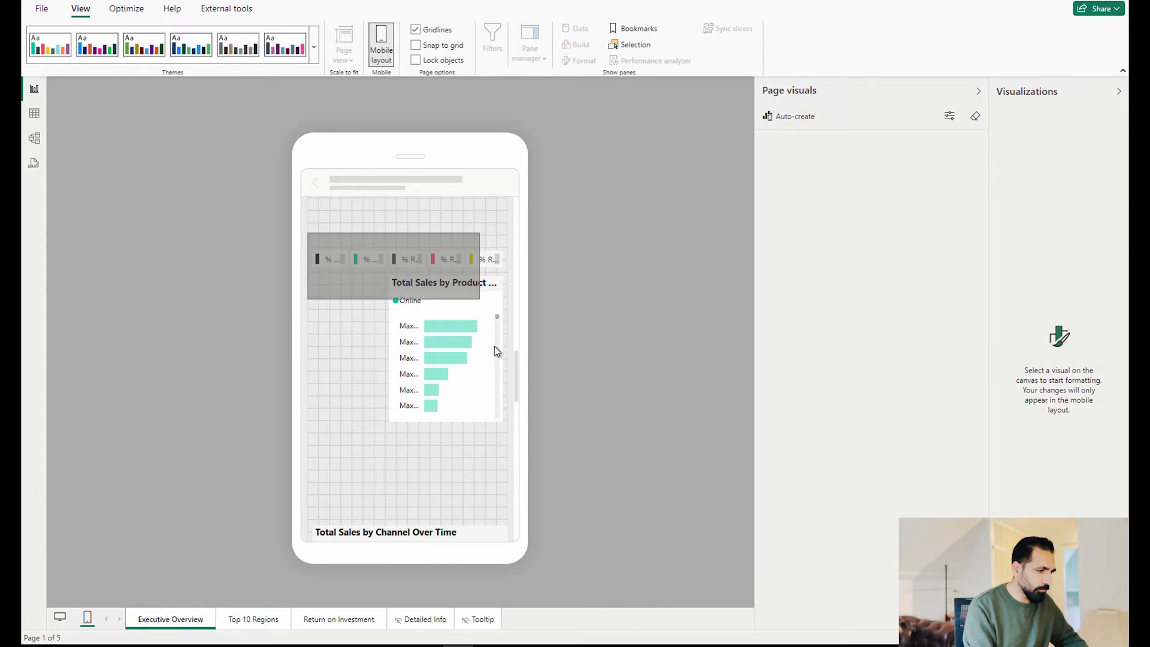
Step: Drag the ROI strip just under the donut chart and move the over-time chart up
click(392, 259)
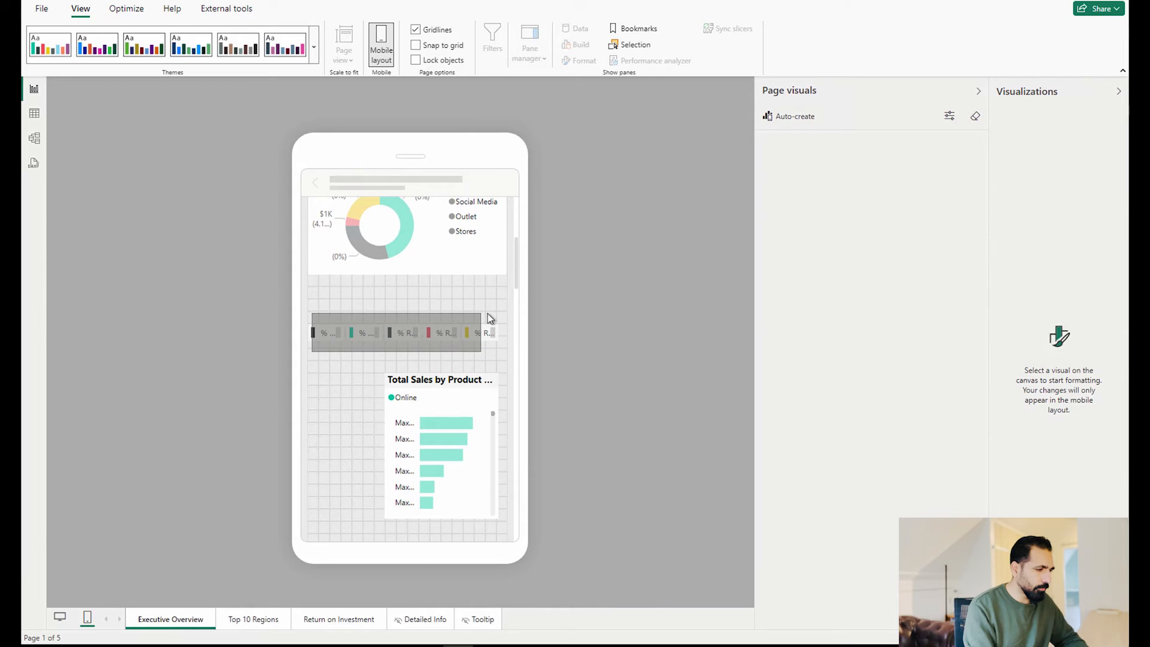
click(396, 333)
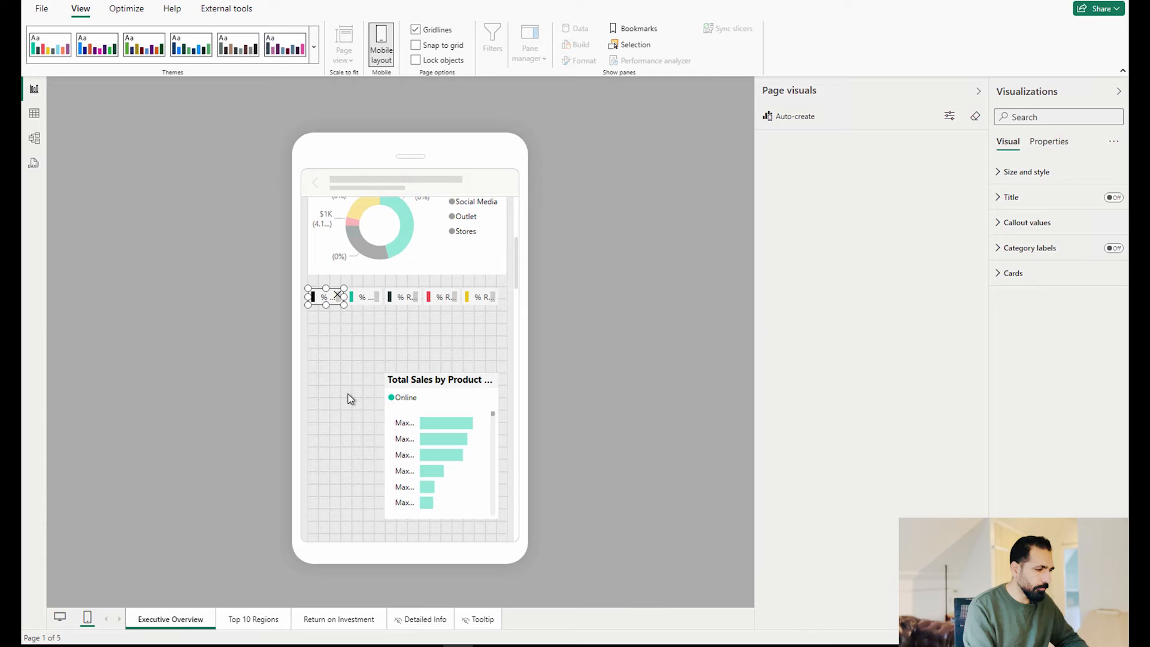
click(439, 380)
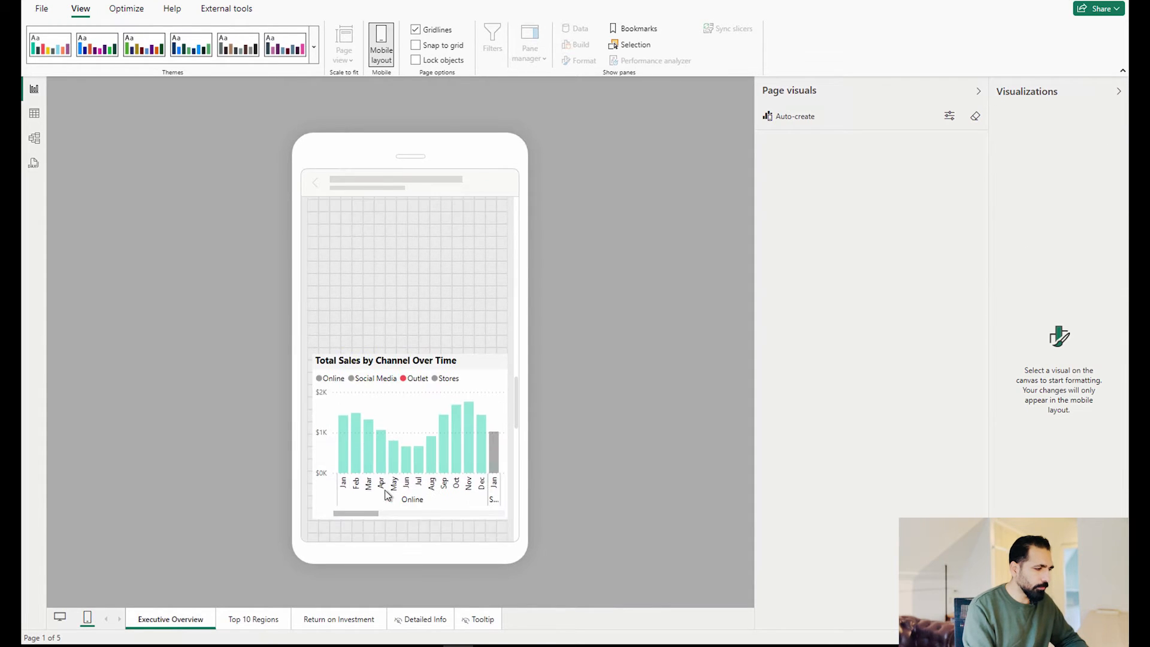
click(406, 440)
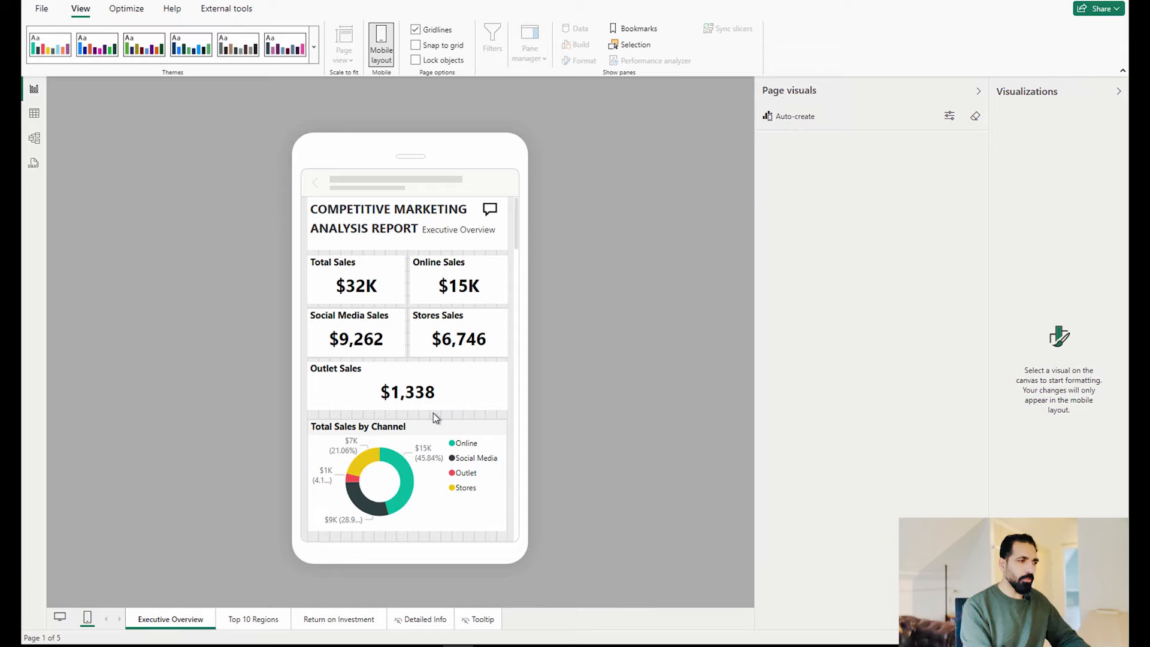
Step: Scroll the mobile canvas, then use the Page visuals eraser to request removing all visuals
scroll(down, 3)
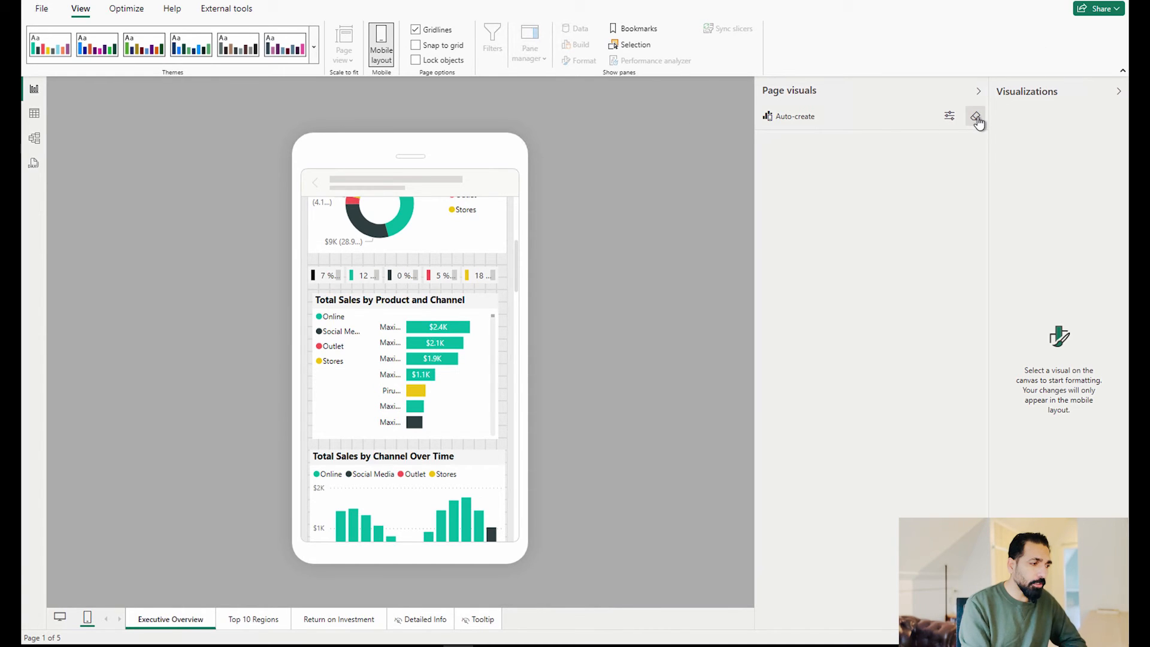
click(975, 116)
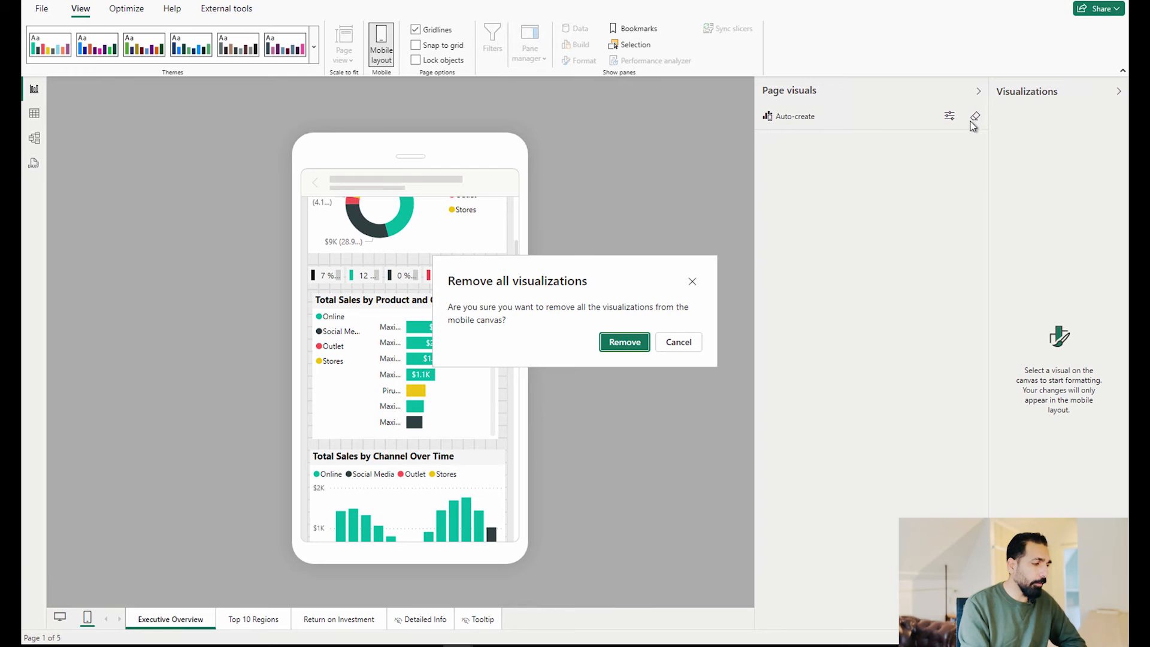
Step: Confirm Remove to clear every visual from the Executive Overview mobile canvas
click(624, 342)
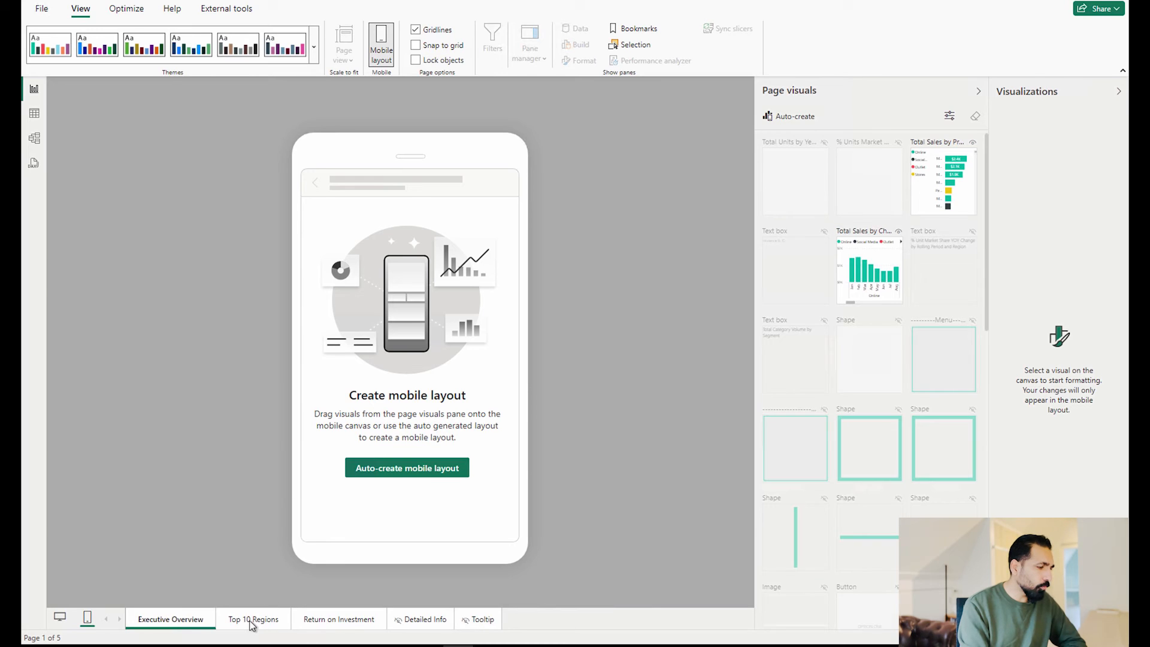
Step: Switch to the Top 10 Regions page and auto-create its mobile layout
click(251, 619)
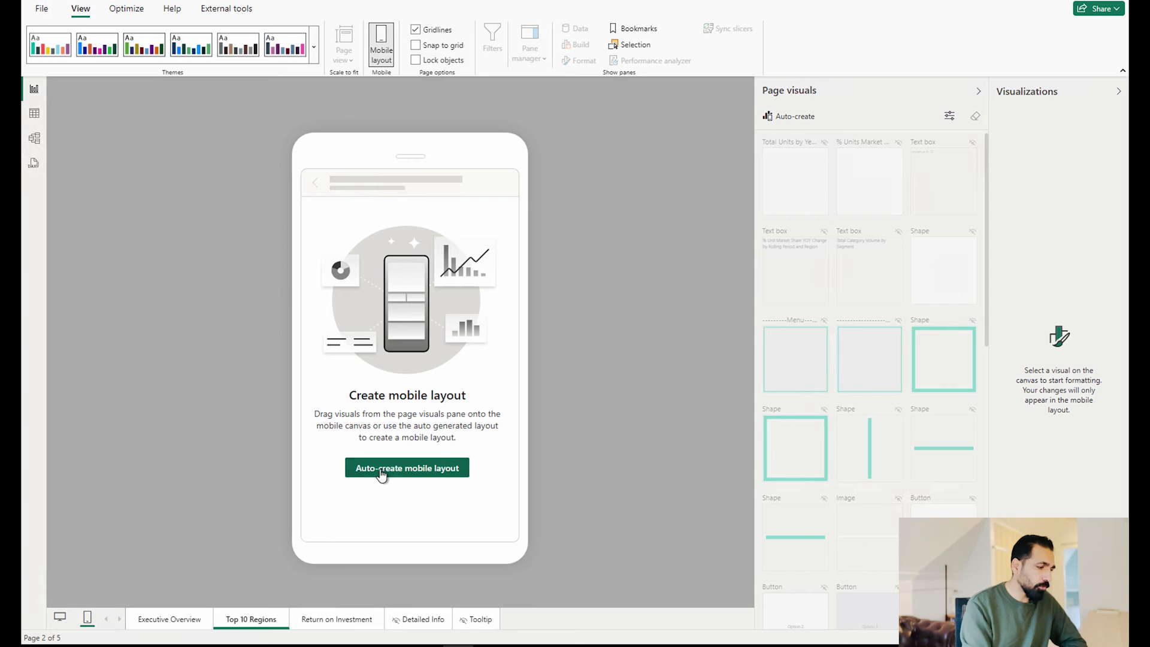
click(406, 468)
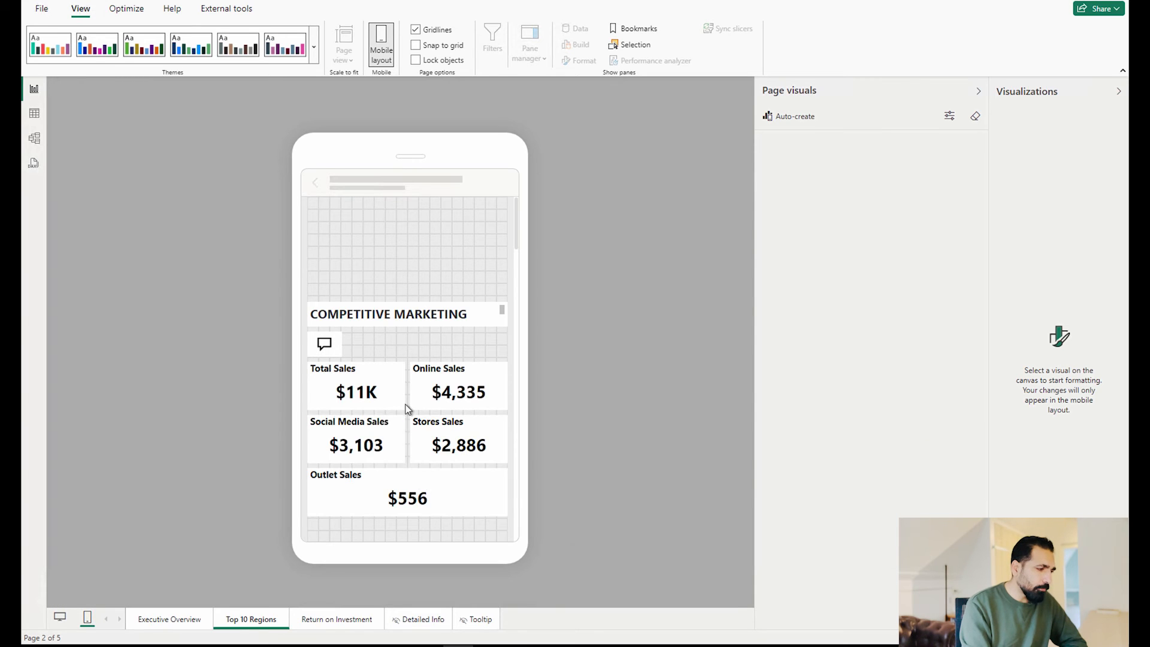